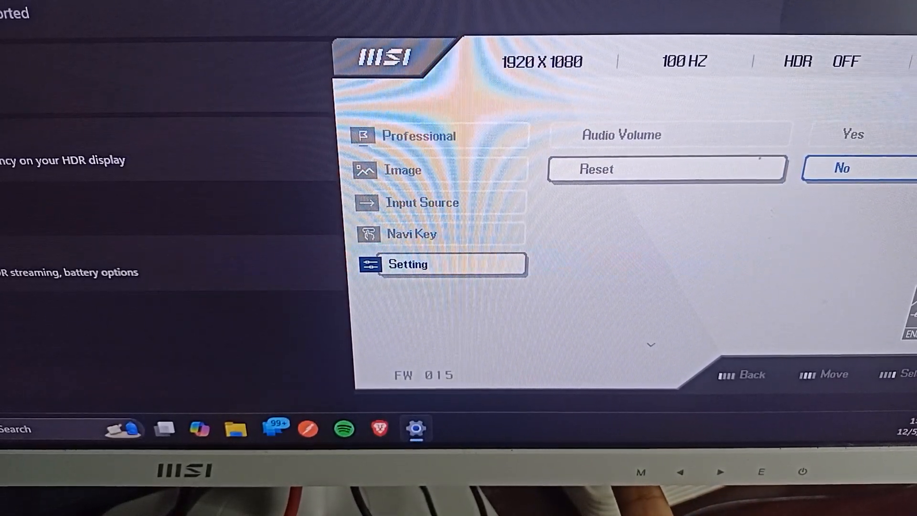
Confirm the factory reset with Yes in the MSI OSD Reset menu.
{"action": "left_click", "coordinate": [408, 263]}
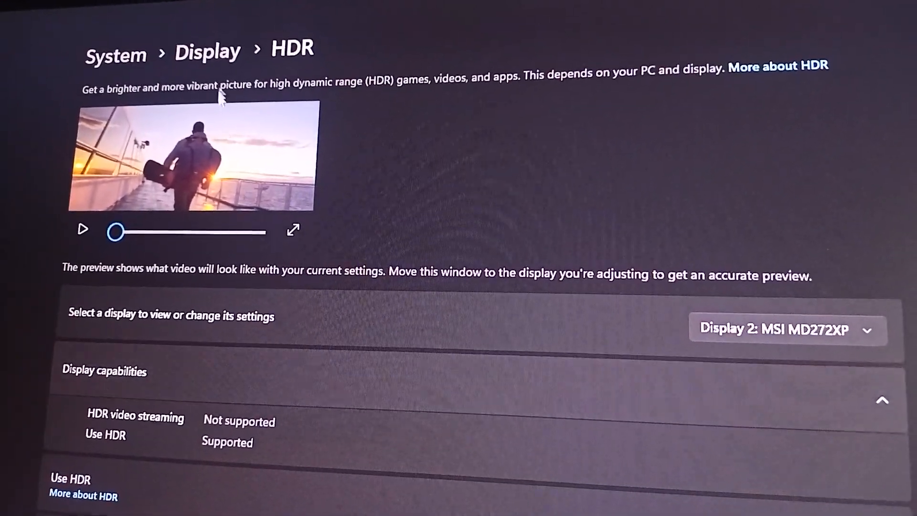
{"action": "scroll", "scroll_direction": "down", "scroll_amount": 3}
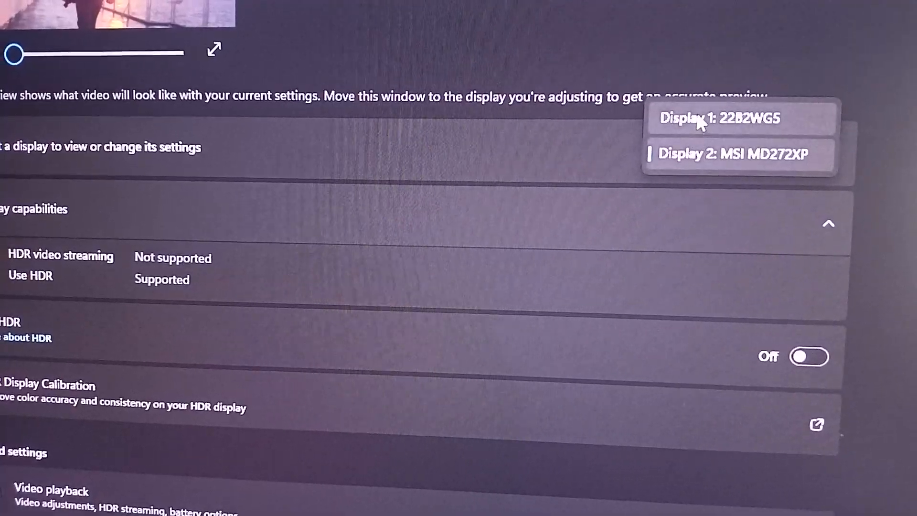
{"action": "left_click", "coordinate": [736, 196]}
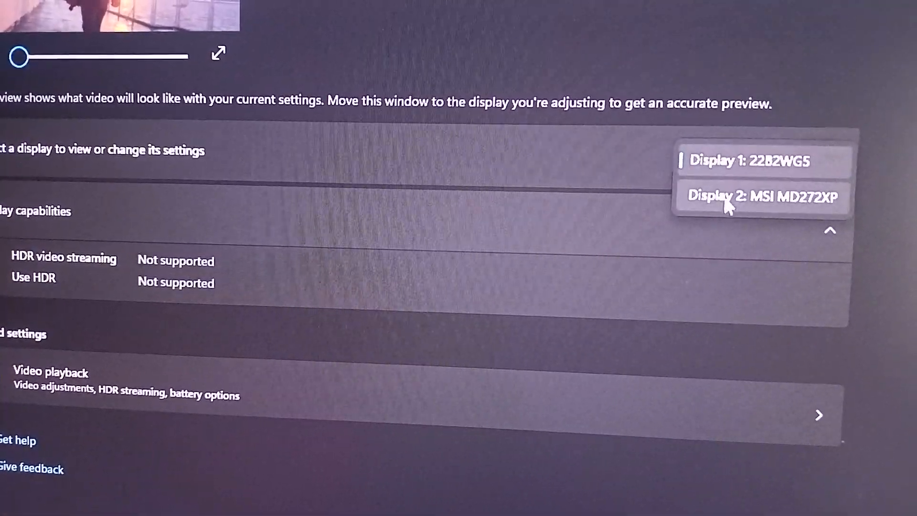
{"action": "left_click", "coordinate": [756, 196]}
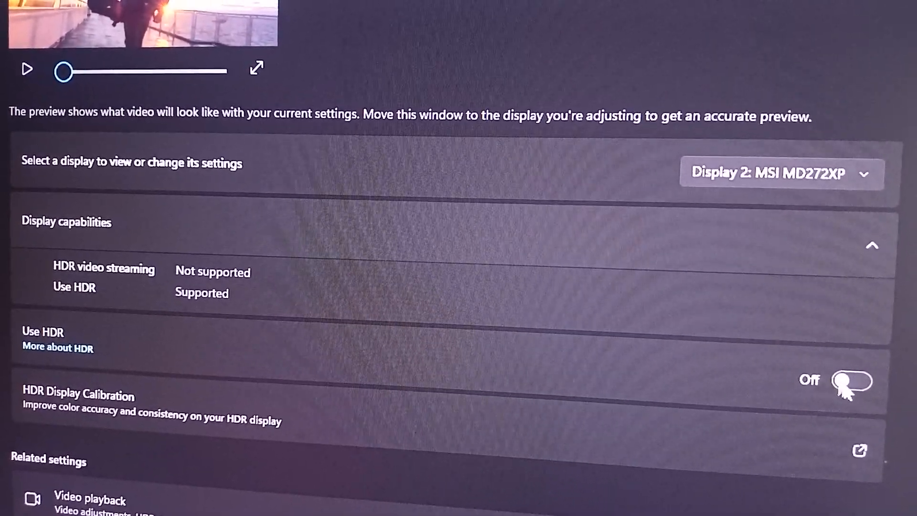
{"action": "left_click", "coordinate": [852, 380]}
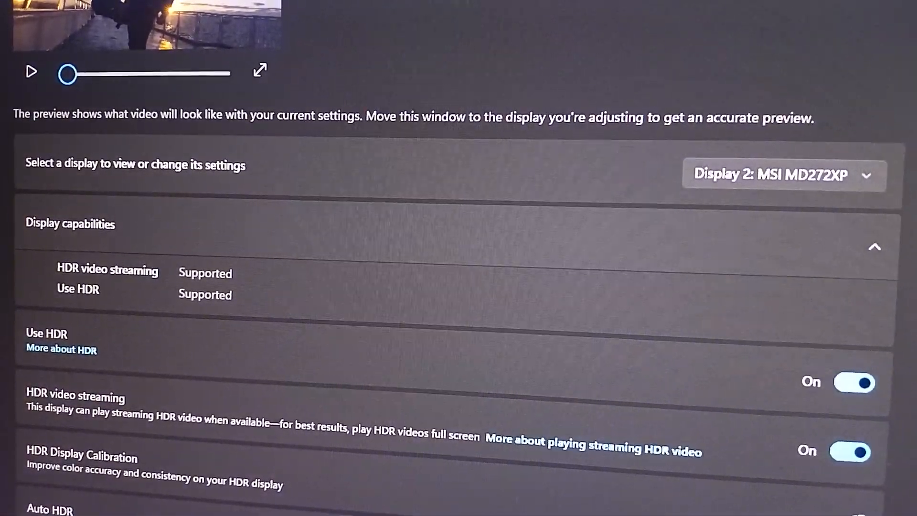
{"action": "left_click", "coordinate": [854, 382]}
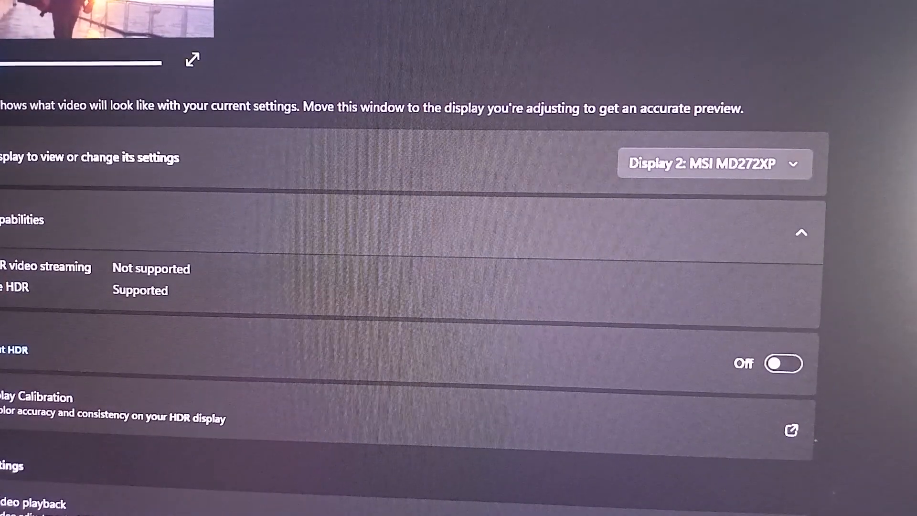